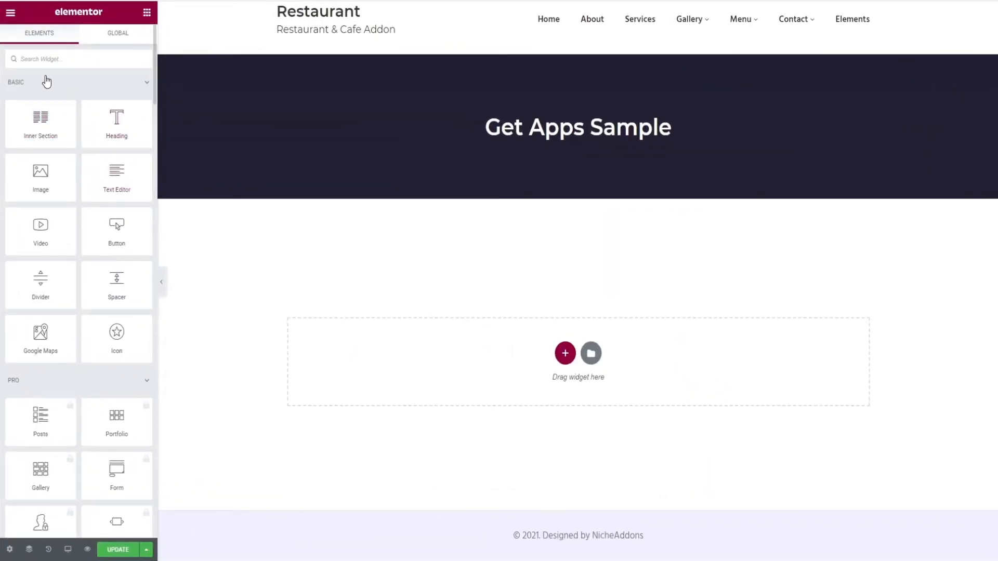
- Add the Get Apps widget and set the dark bar photo as its background
type("Get app")
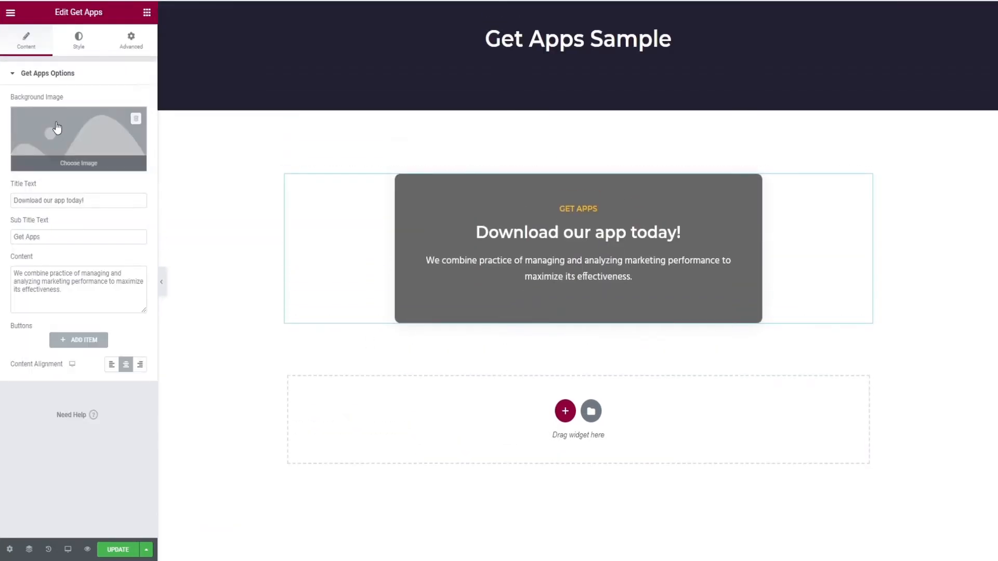
left_click(79, 148)
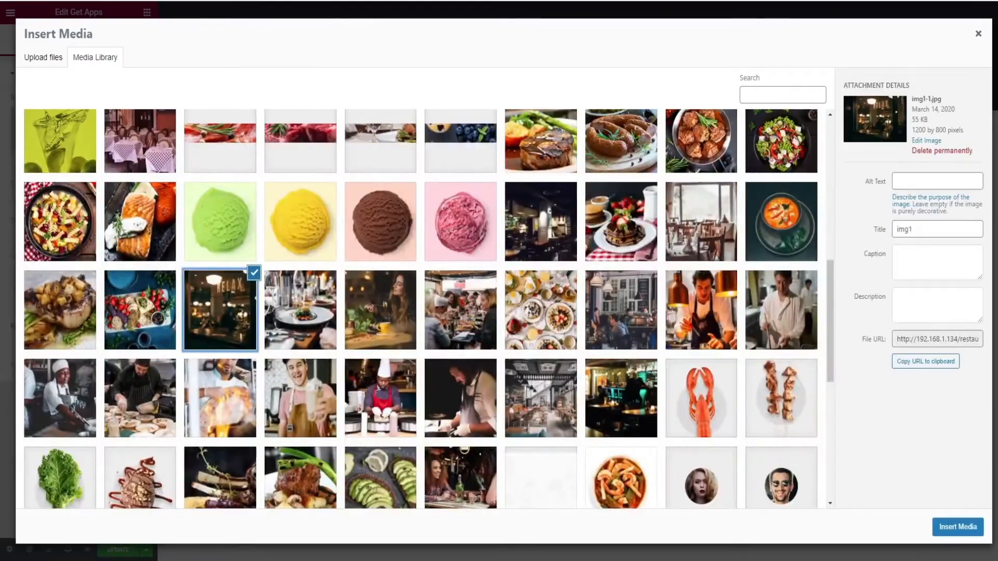
left_click(957, 527)
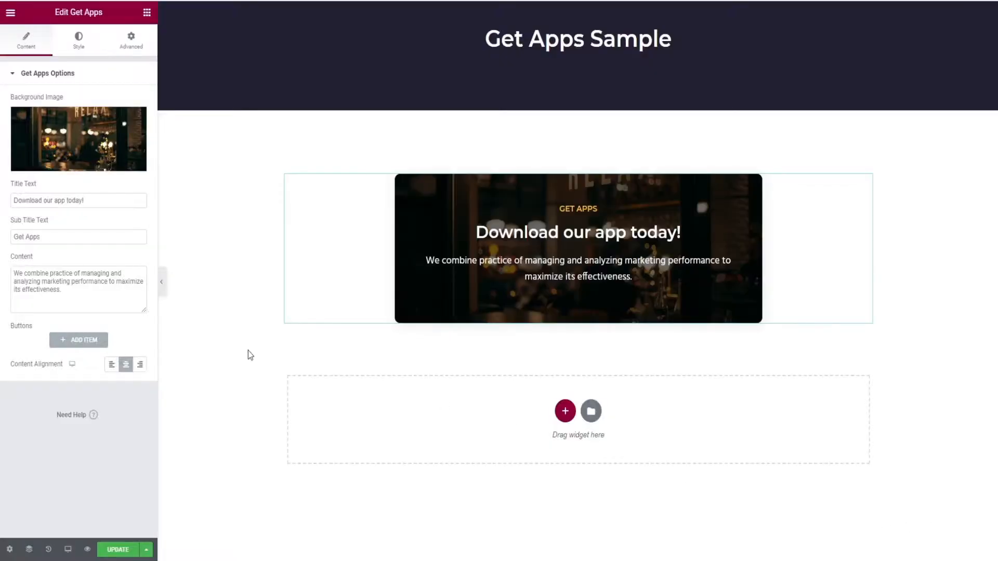
triple_click(79, 201)
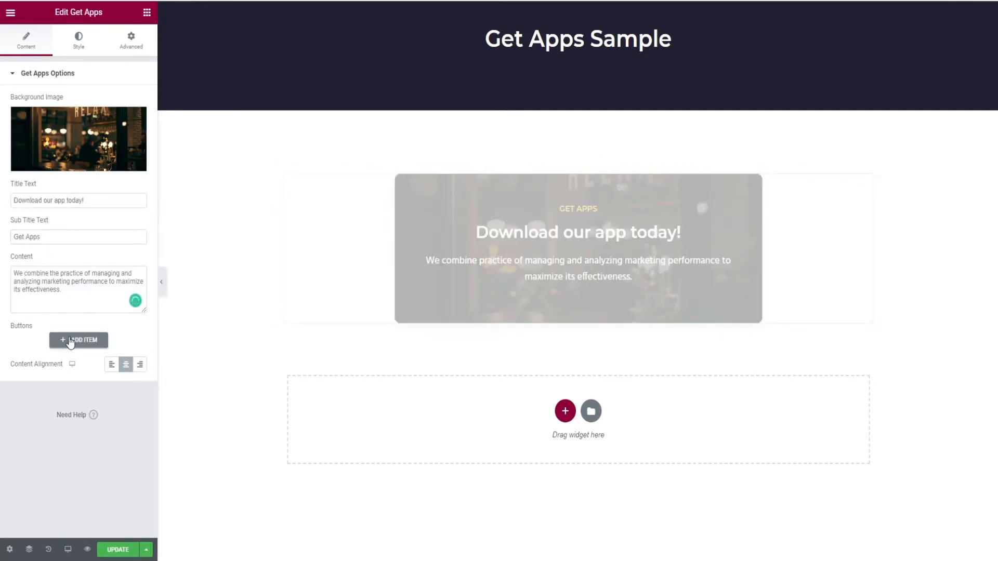
- Add three button items: a yellow GET APPS pill, a Google Play badge and a link
left_click(78, 340)
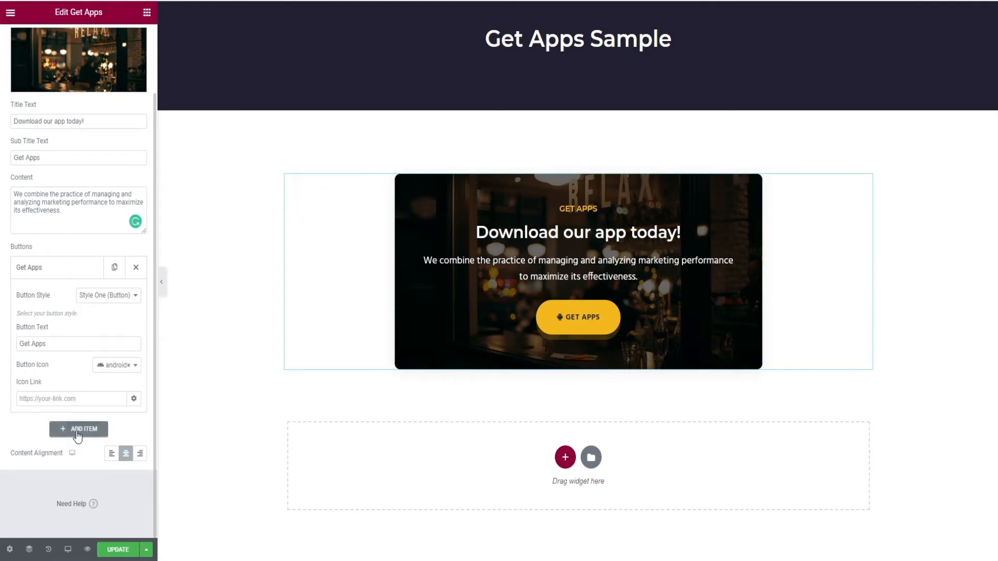
left_click(78, 428)
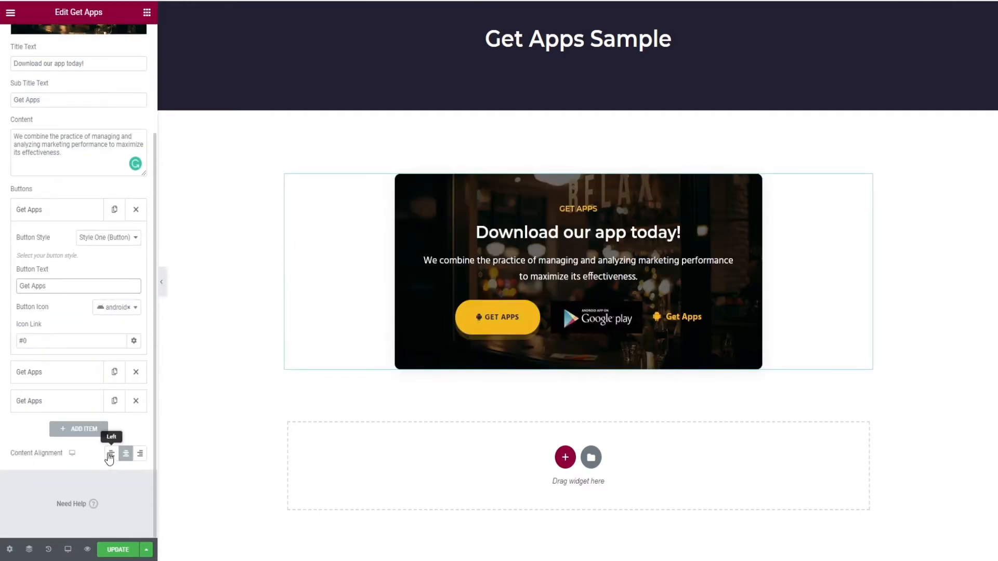
mouse_move(140, 453)
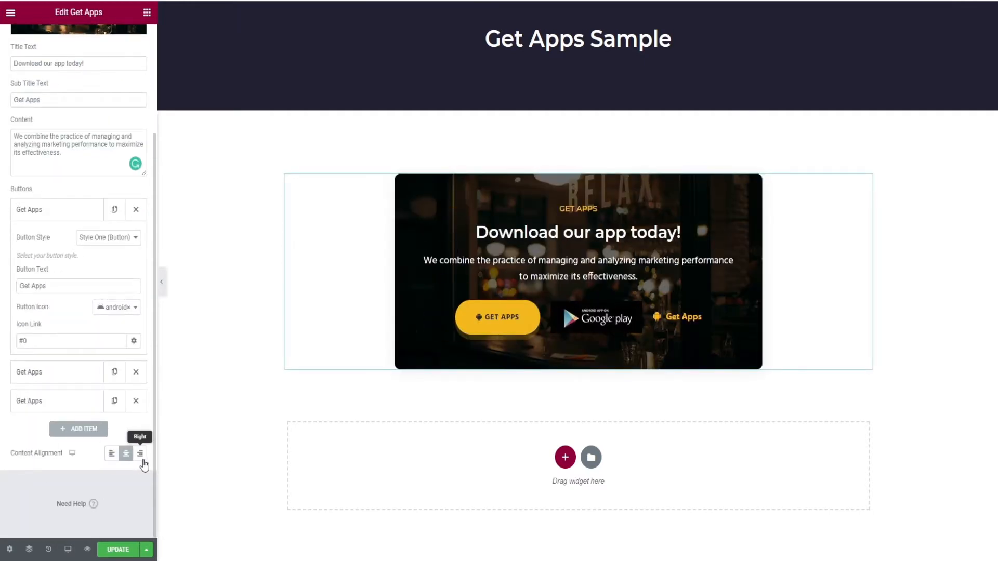
scroll("up", 3)
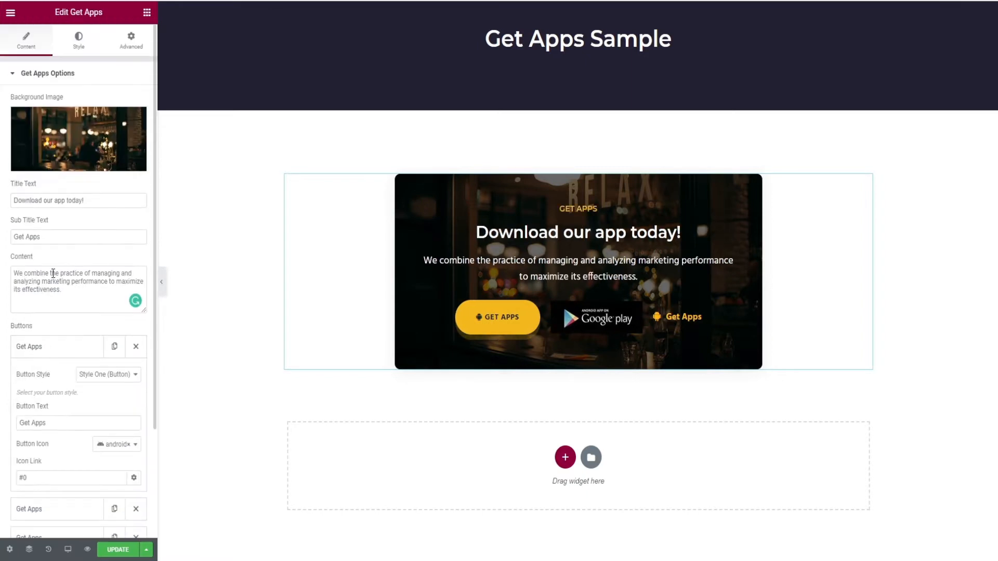
left_click(162, 282)
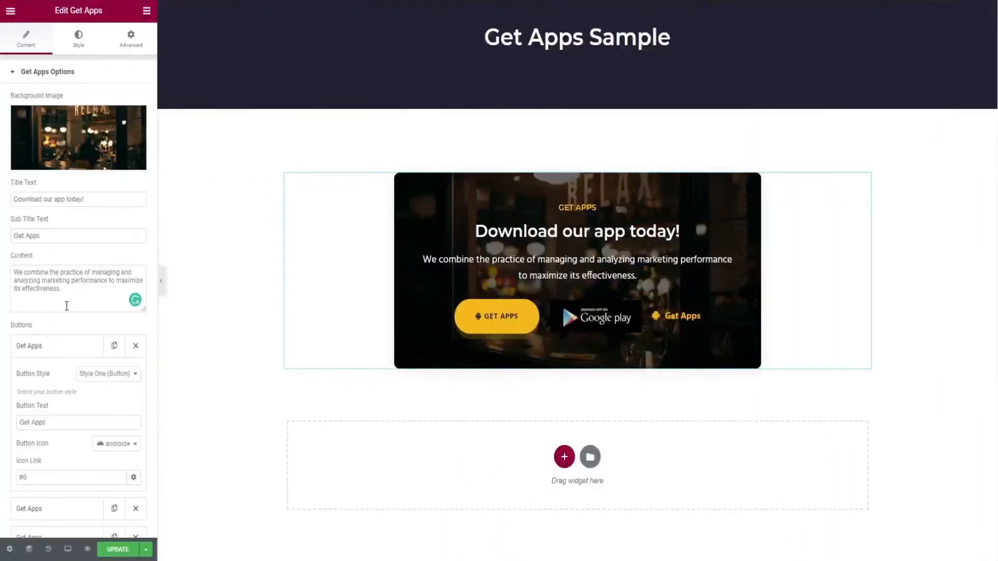
mouse_move(78, 38)
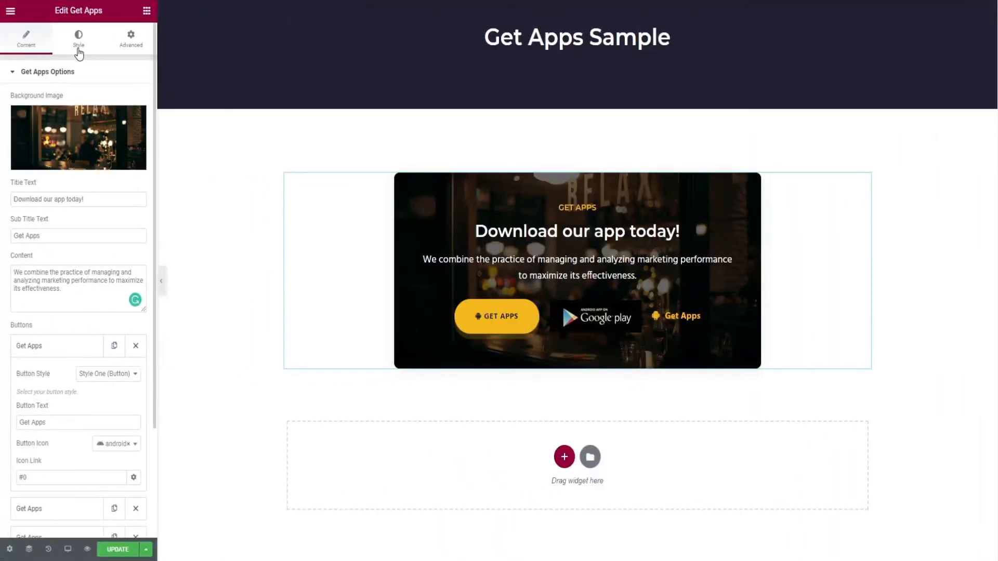
- Try and revert card width, rounded corners and dotted border, then give the title 55 px padding
left_click(78, 38)
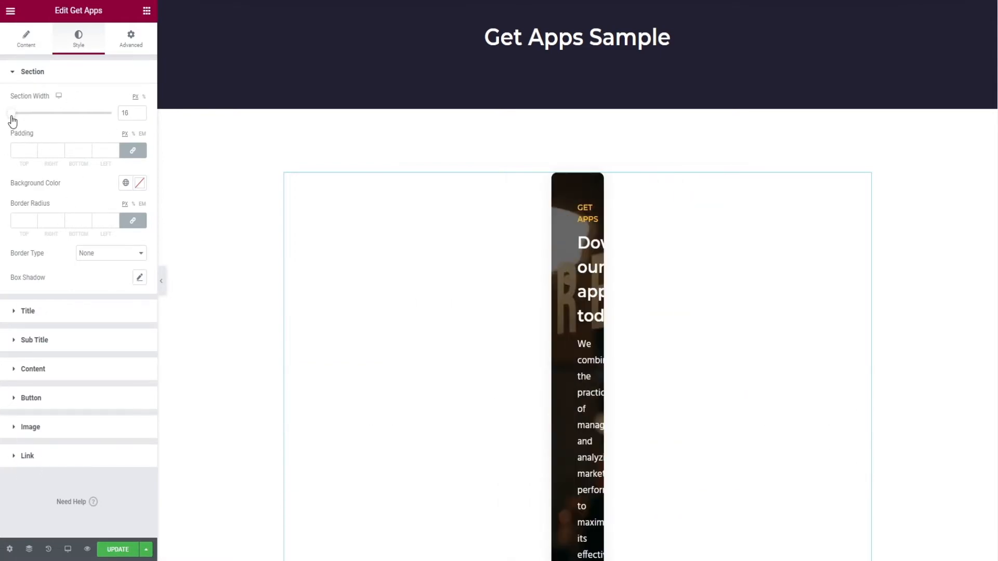
left_click_drag(11, 113, 82, 113)
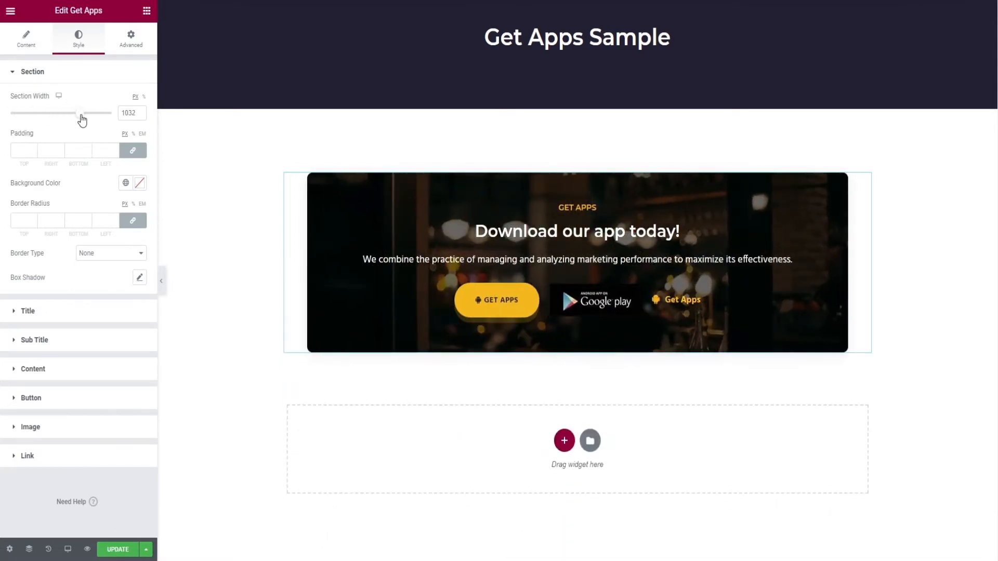
left_click_drag(68, 113, 10, 113)
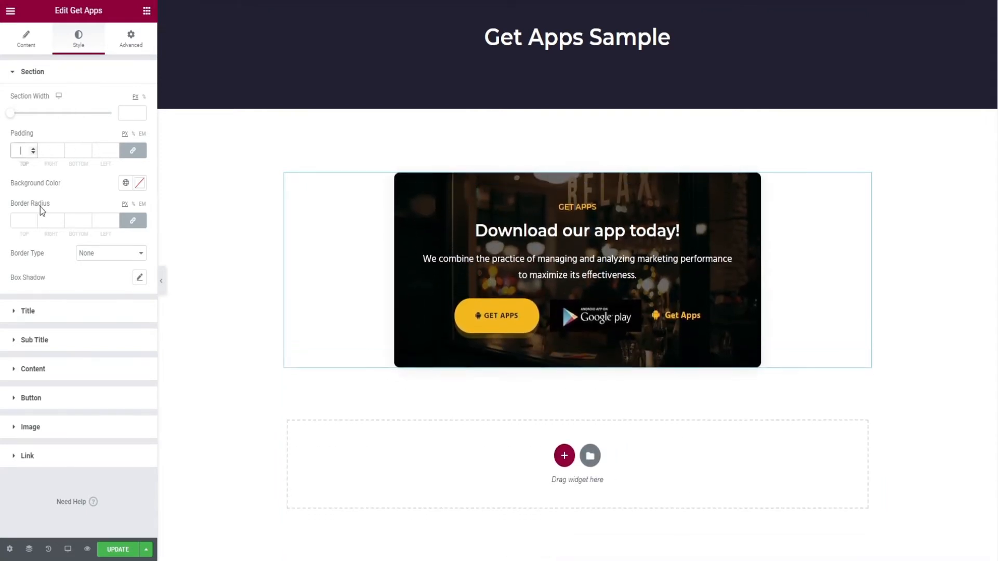
left_click(139, 183)
type("5")
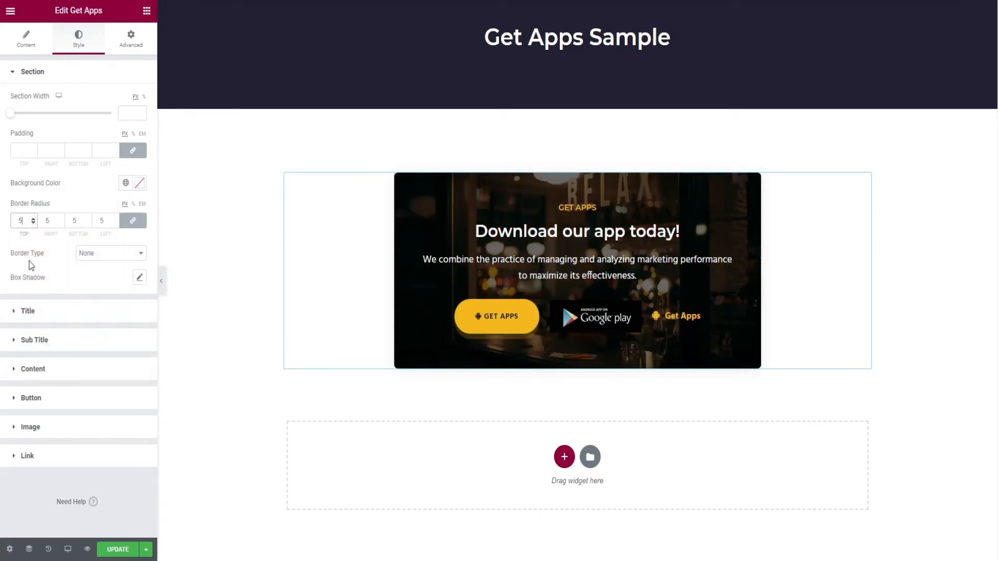
left_click(110, 253)
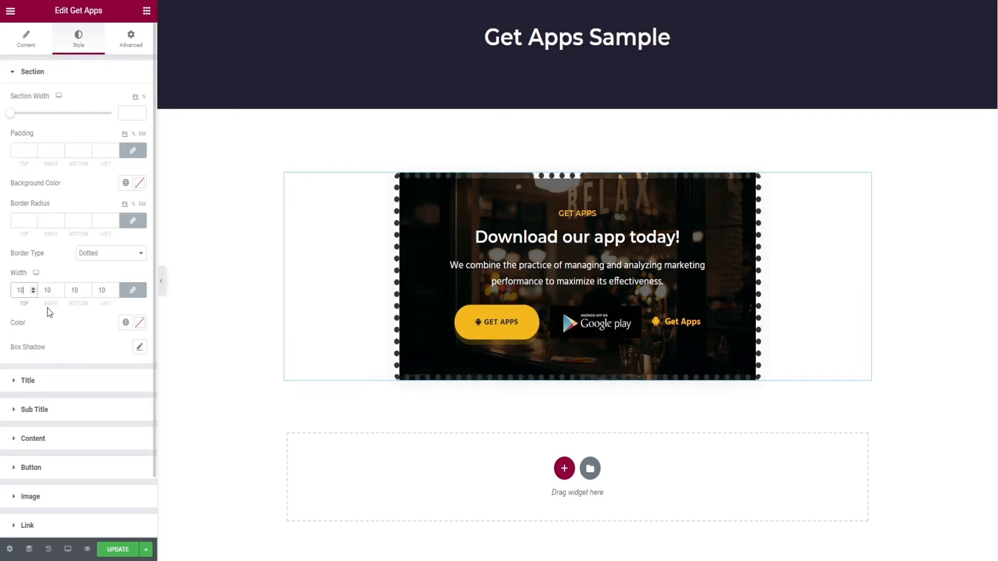
left_click(110, 252)
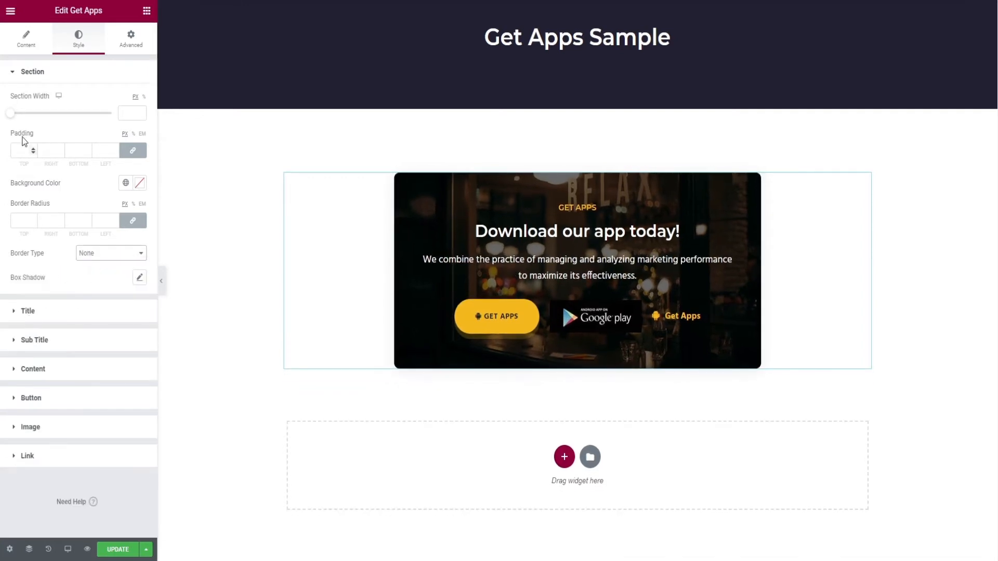
left_click(28, 312)
type("55")
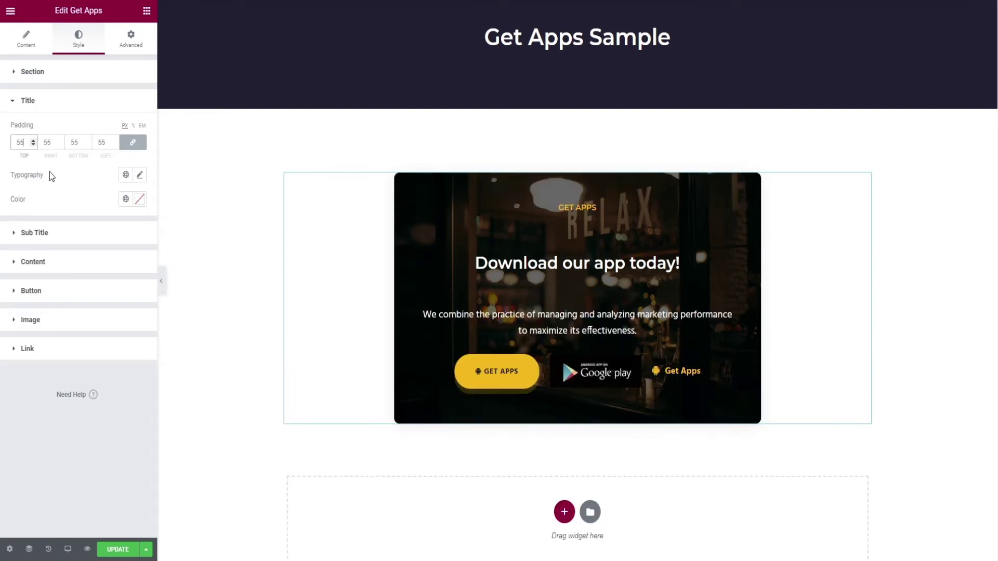
- Clear the title padding and browse title font families without changing them
left_click(139, 175)
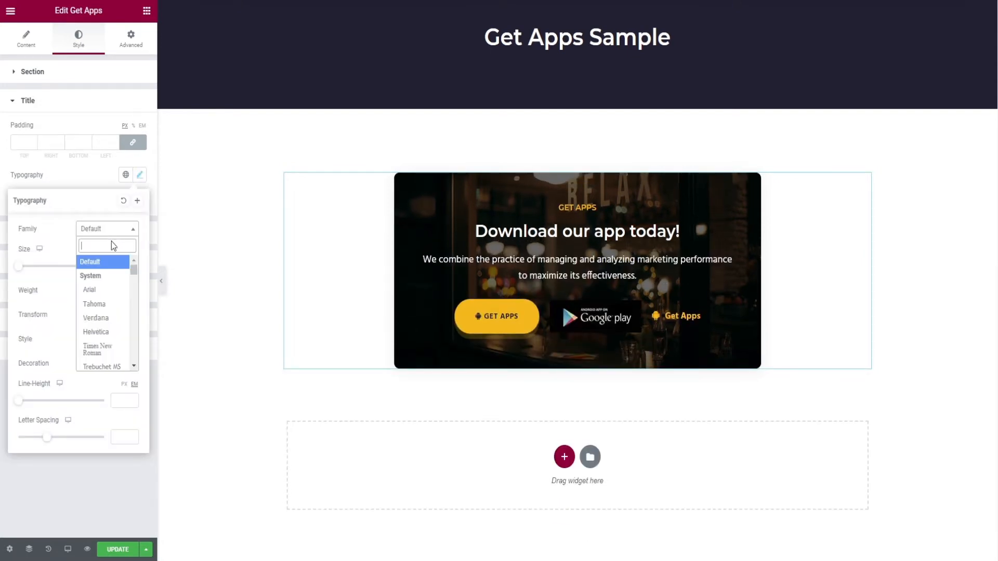
left_click(102, 365)
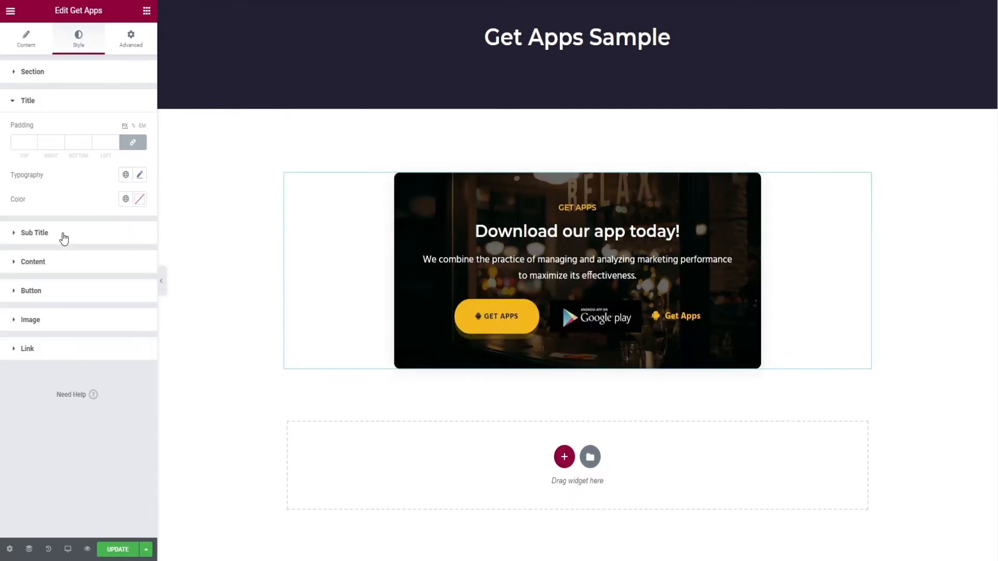
left_click(35, 232)
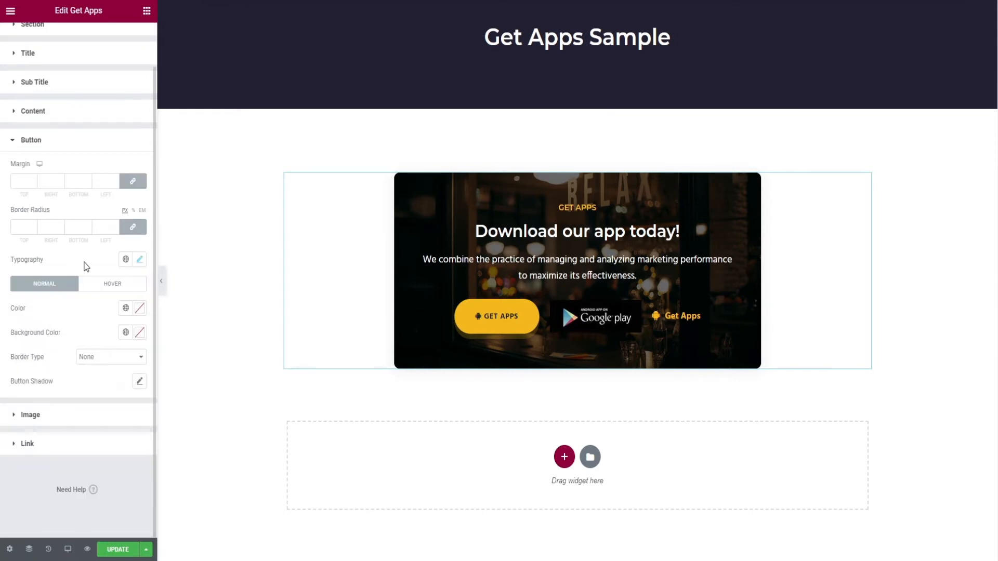
- Try red as the GET APPS button colour, then remove it
left_click(139, 313)
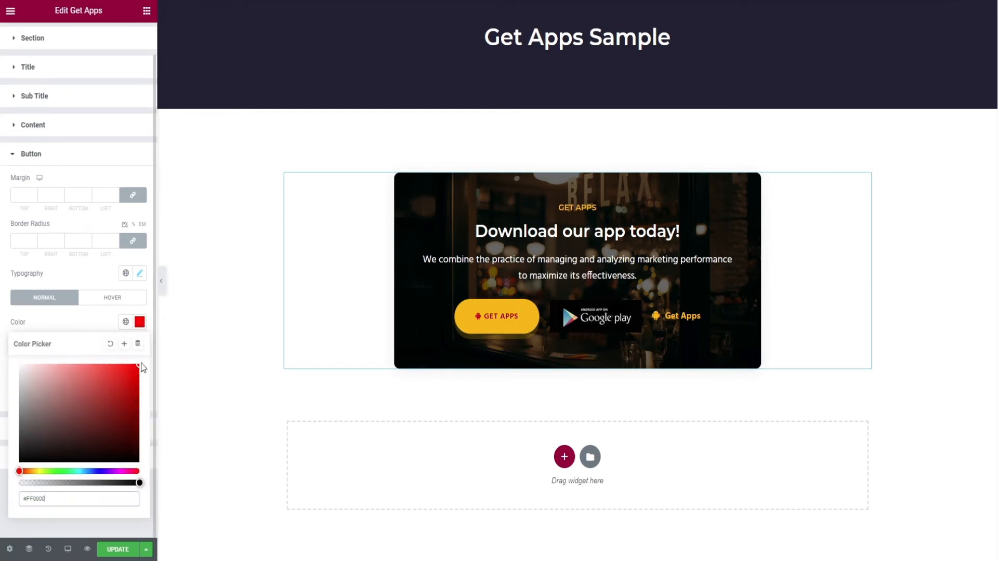
left_click(127, 309)
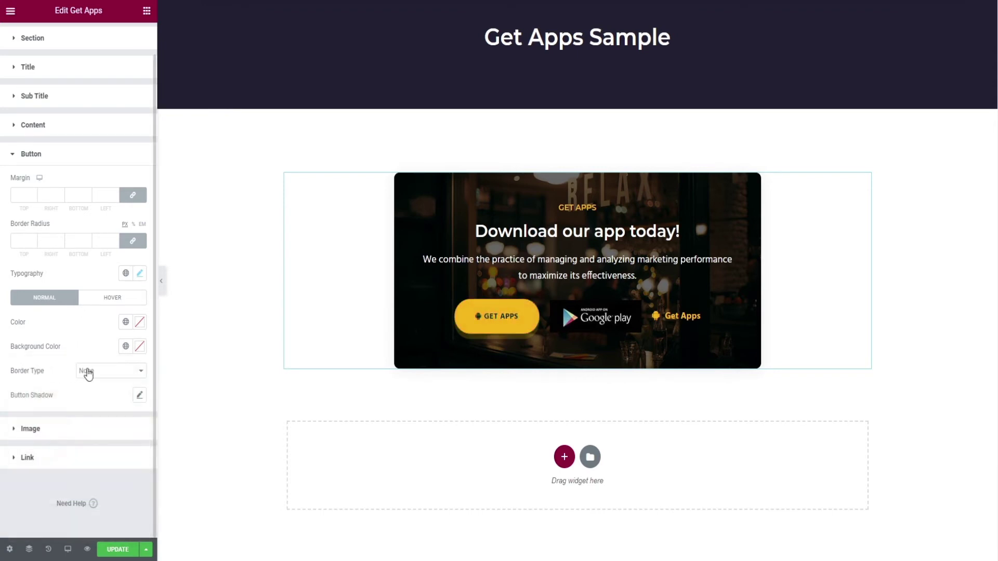
left_click(139, 395)
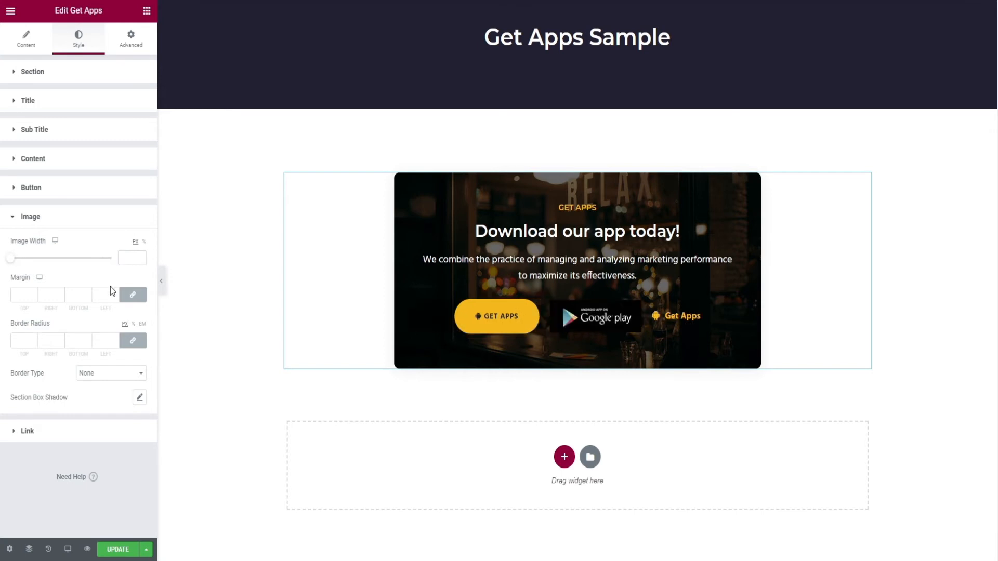
- Try image margin 4, border radius 55 and a double border, then clear them all
left_click(24, 295)
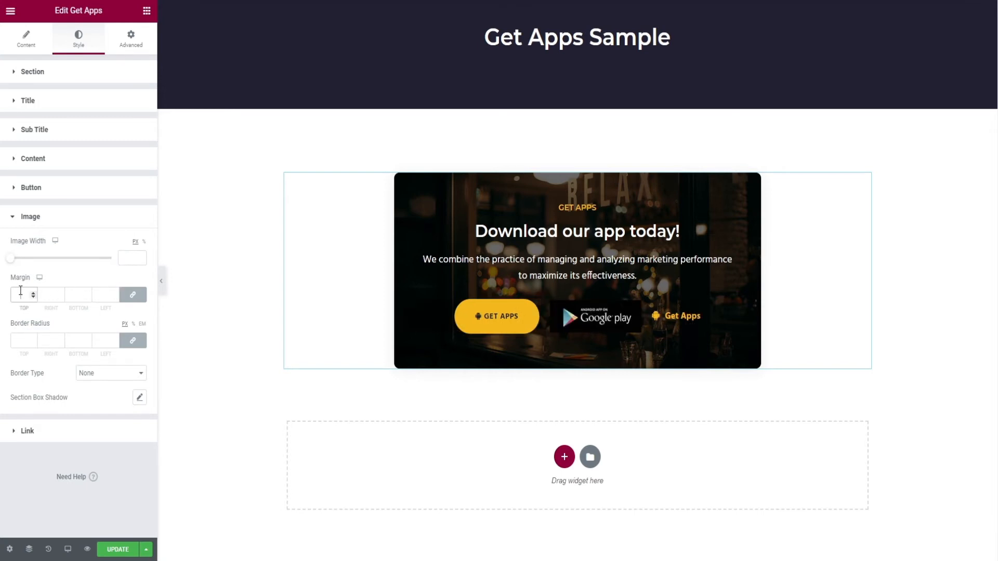
type("4")
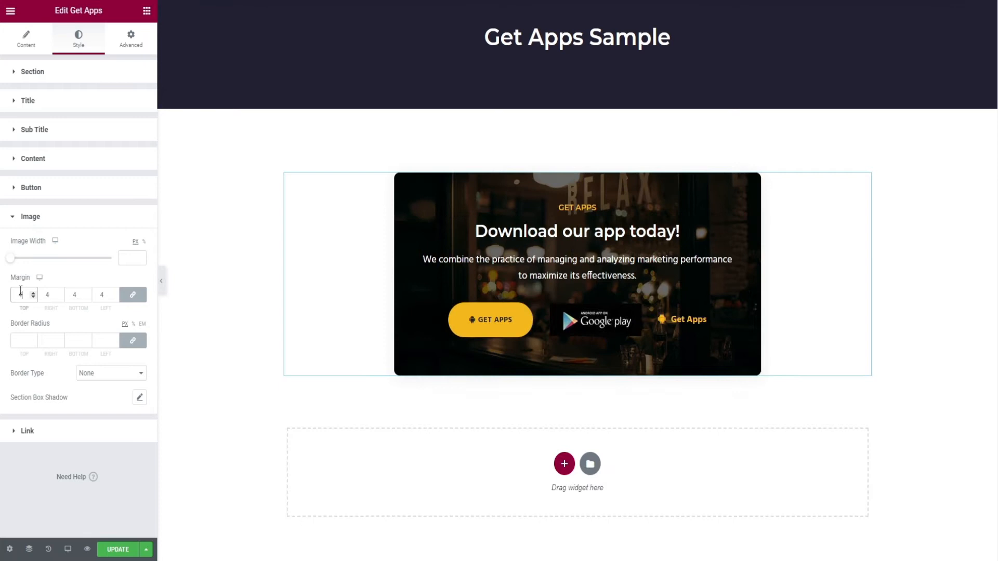
left_click(33, 342)
type("55")
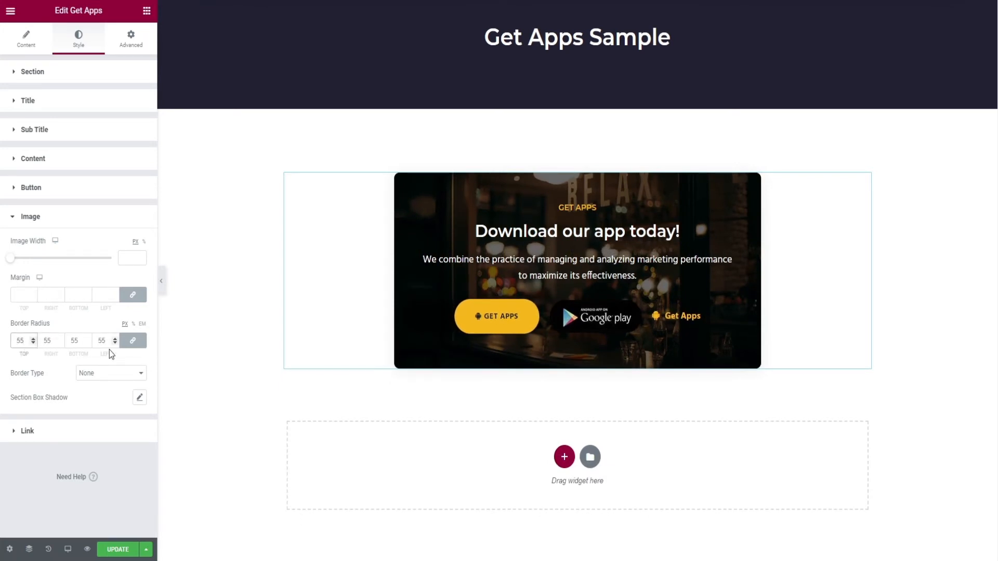
left_click(110, 374)
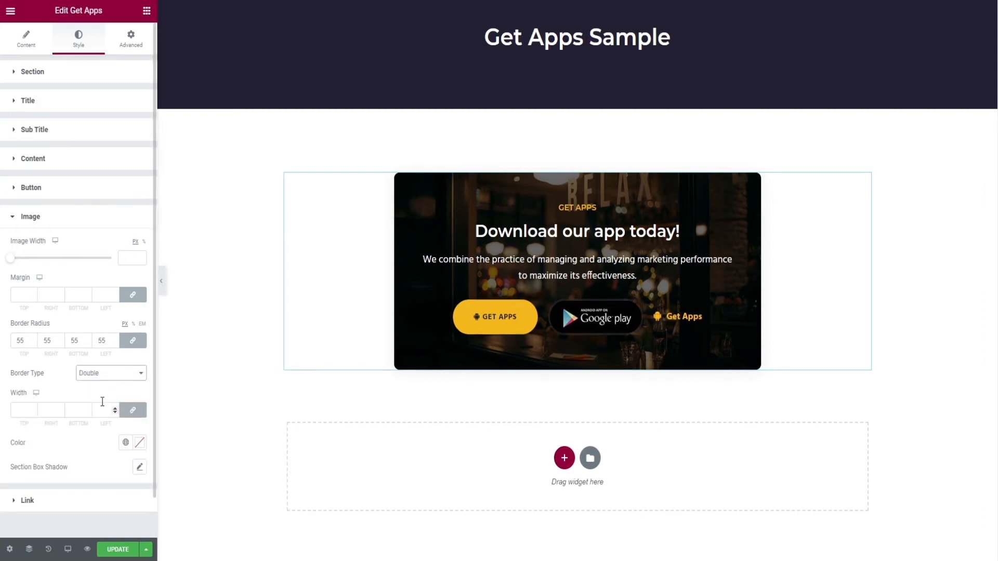
left_click(110, 373)
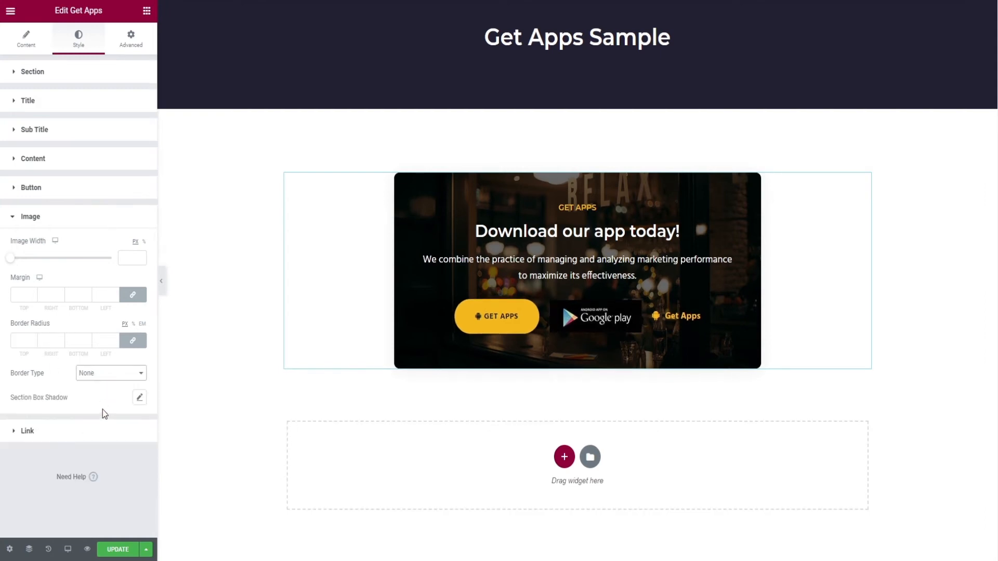
mouse_move(53, 433)
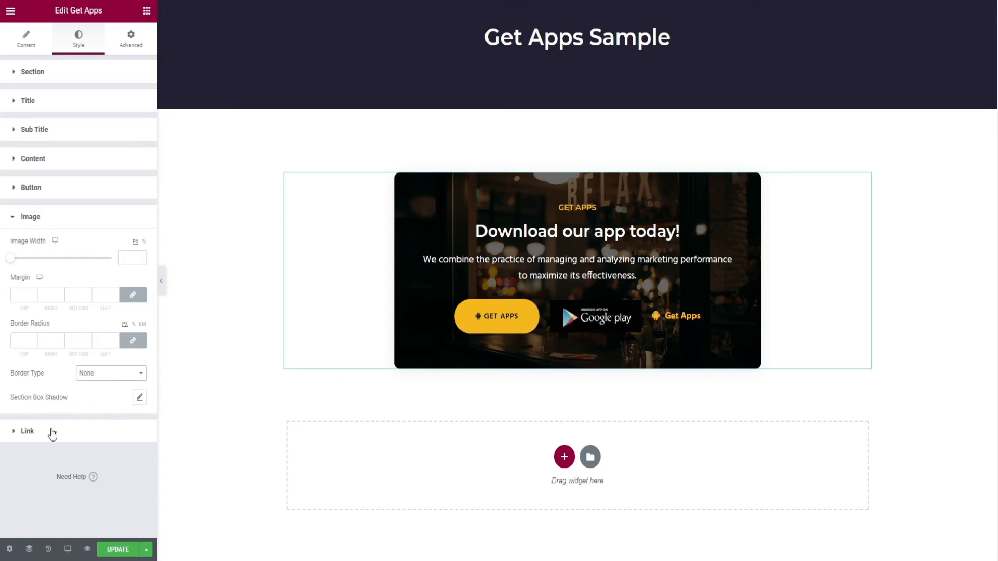
left_click(27, 431)
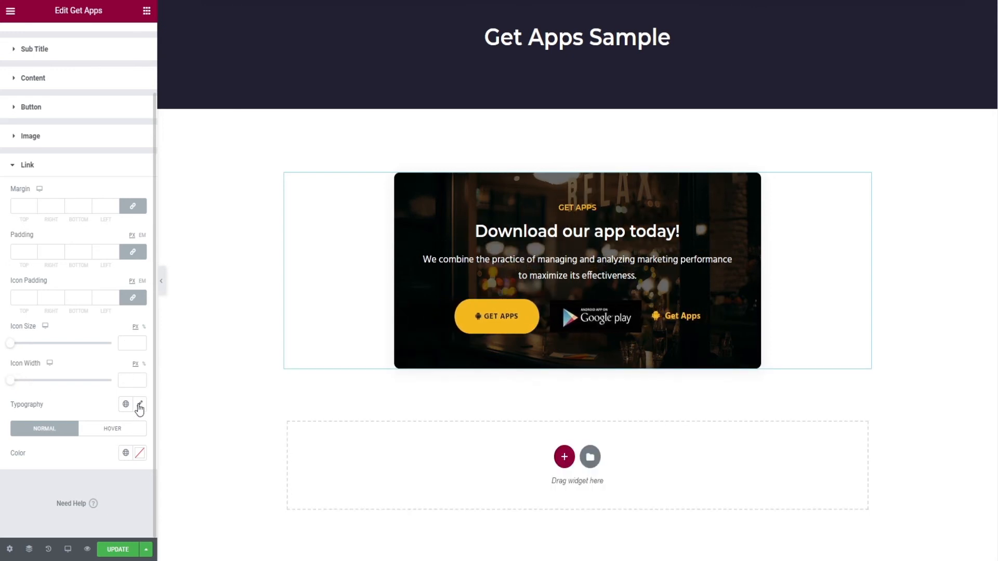
- Try #FF0000 as the Get Apps link colour, then remove it
left_click(139, 406)
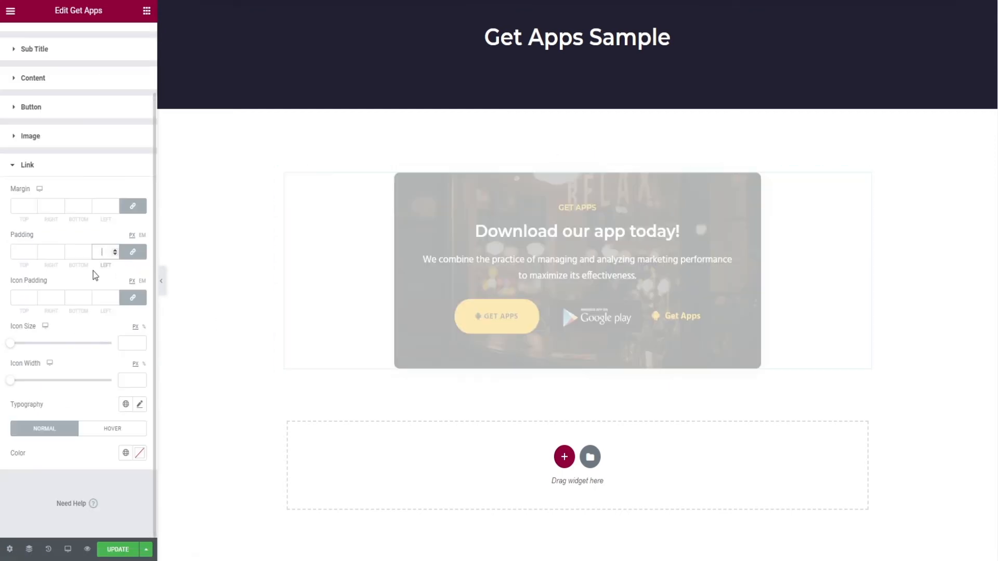
left_click(139, 453)
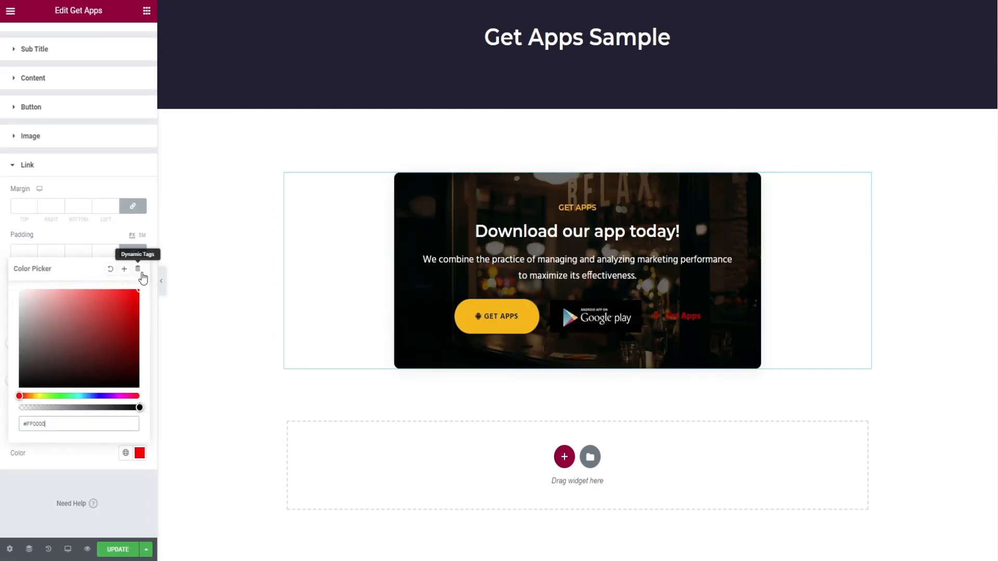
left_click(138, 269)
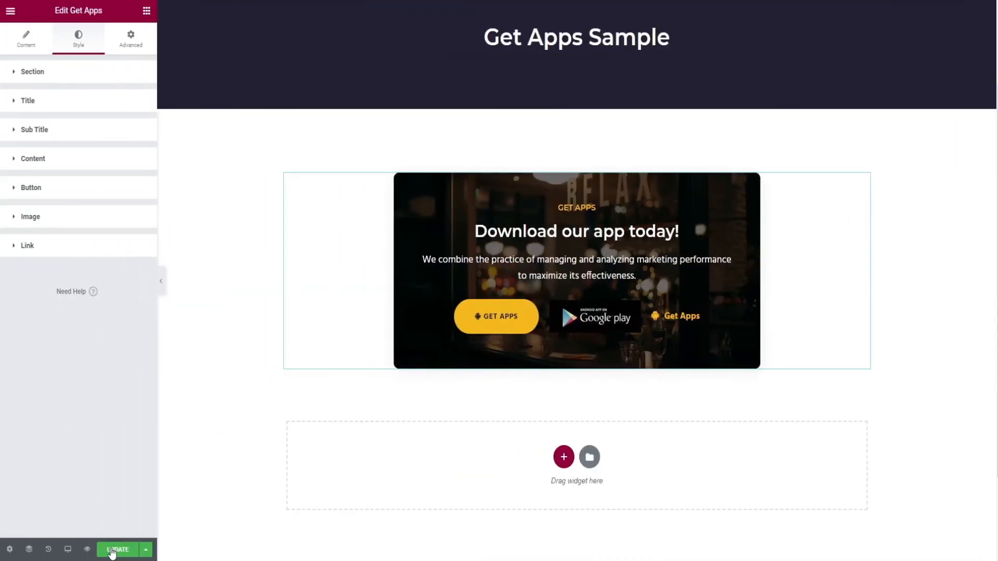
- Save the page with UPDATE and launch Preview Changes
left_click(117, 555)
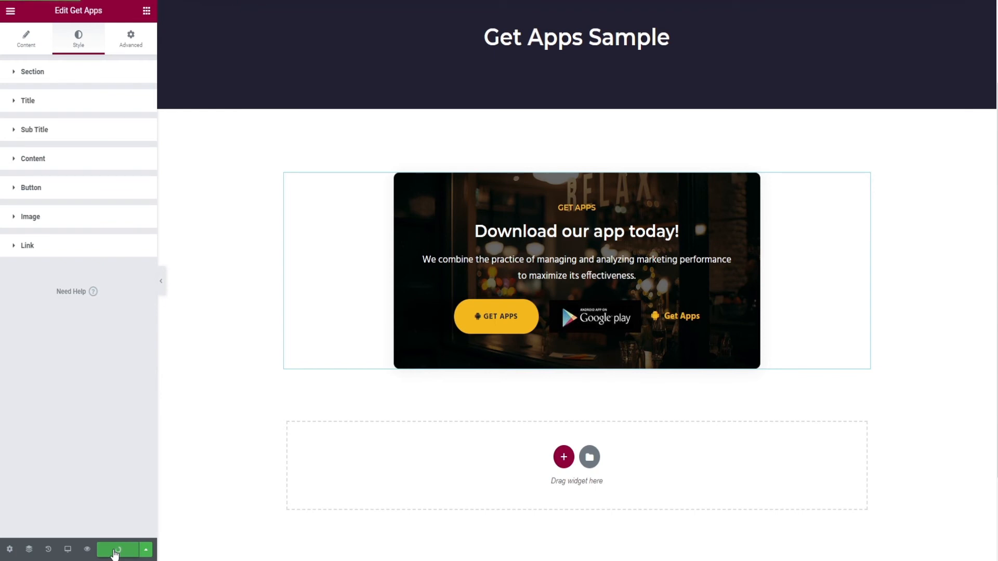
left_click(117, 555)
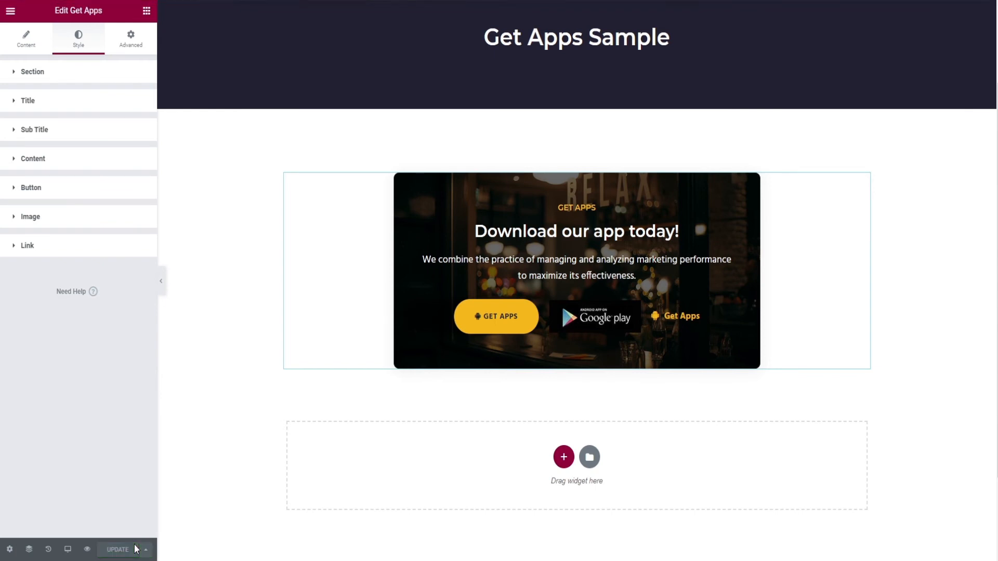
mouse_move(87, 551)
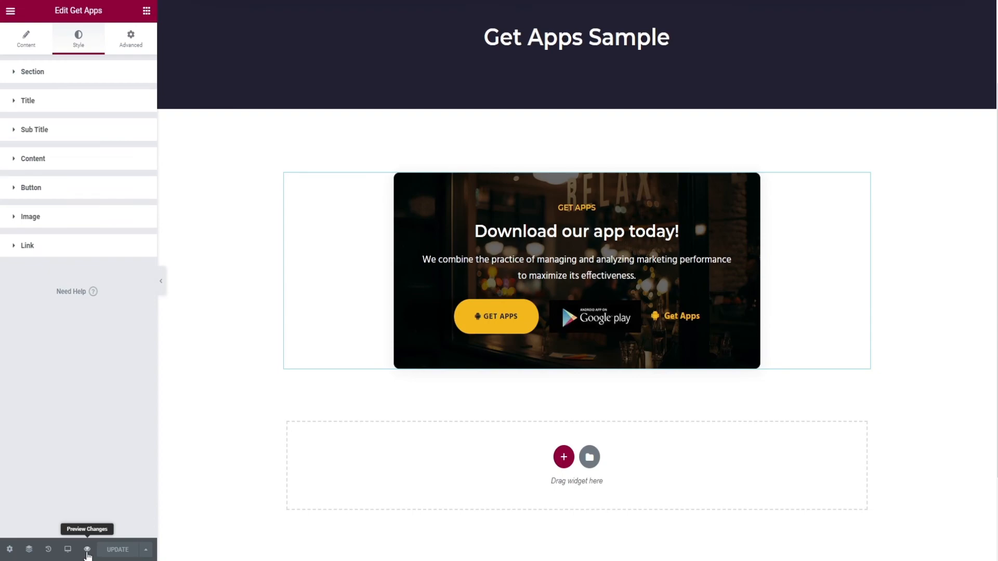
left_click(87, 550)
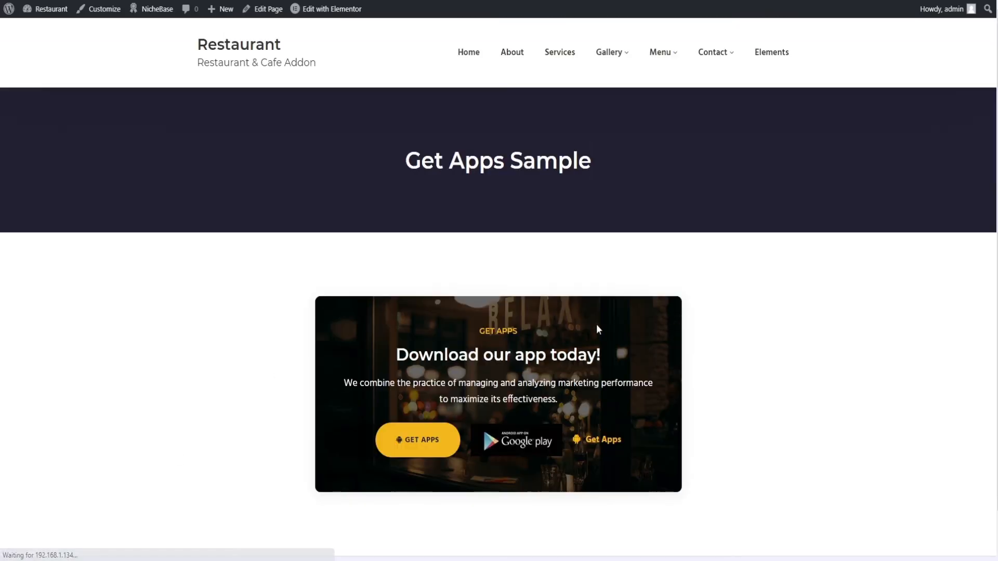
- Scroll the preview page to inspect the Get Apps widget and footer
scroll("down", 3)
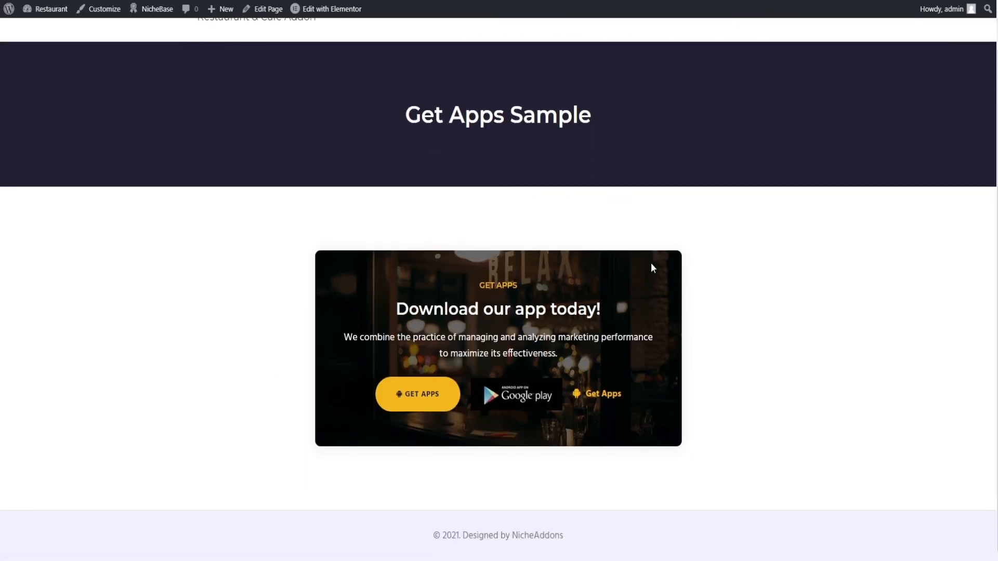
mouse_move(723, 439)
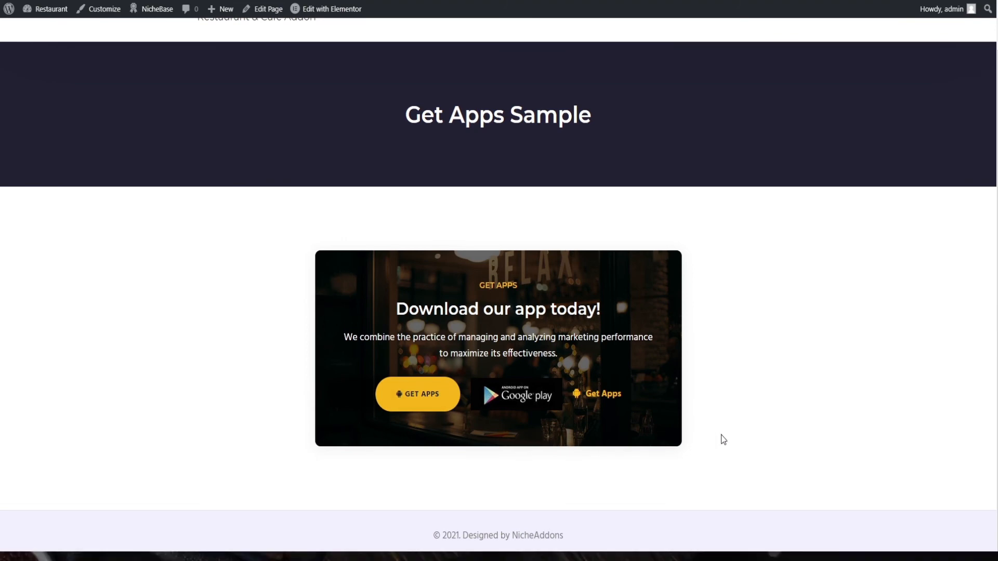
scroll("up", 3)
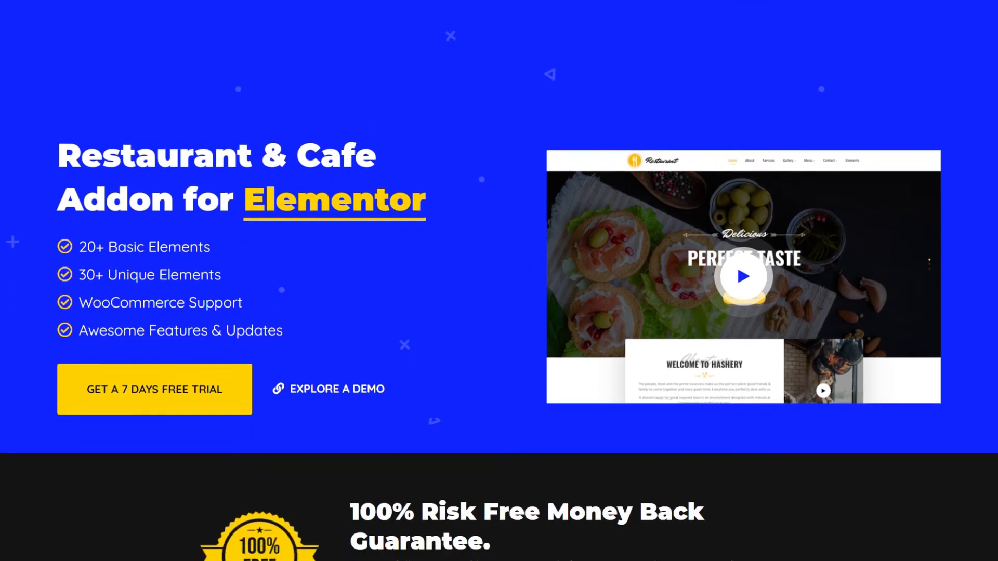
scroll("down", 3)
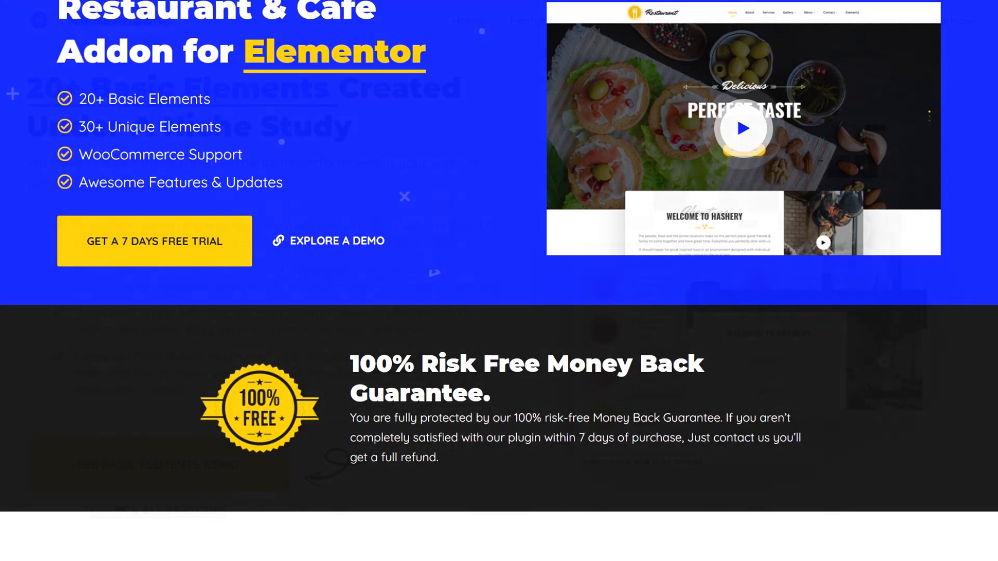